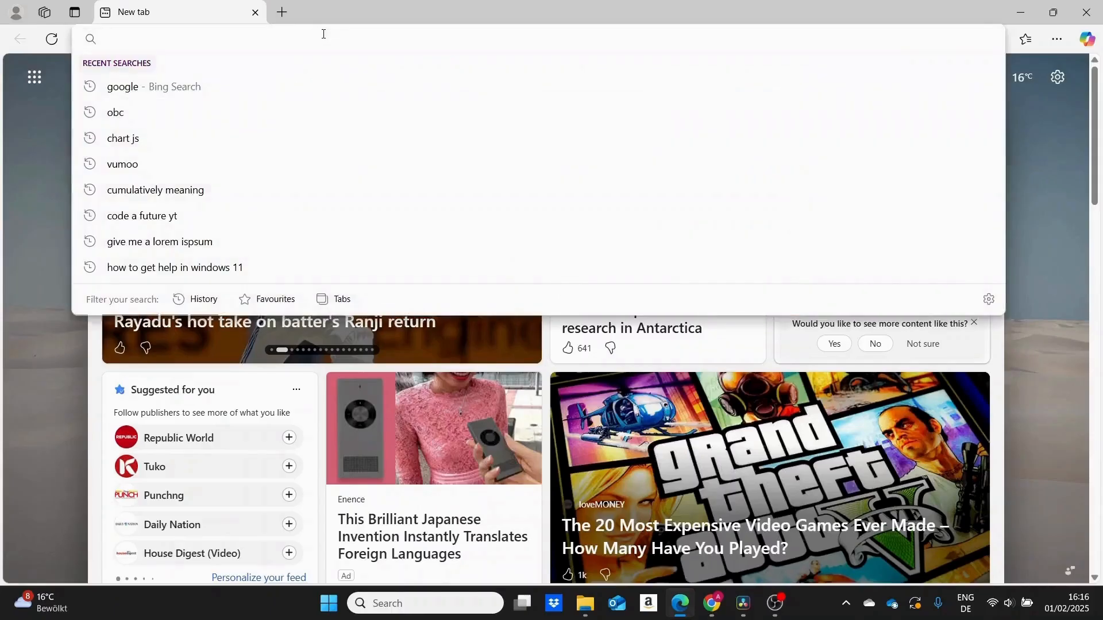
- Enter the dotnetdeveloper roadmap site, then go to payhip.com/codeafuture and read the course overview
text(dotnetdeveloperroadmap.com)
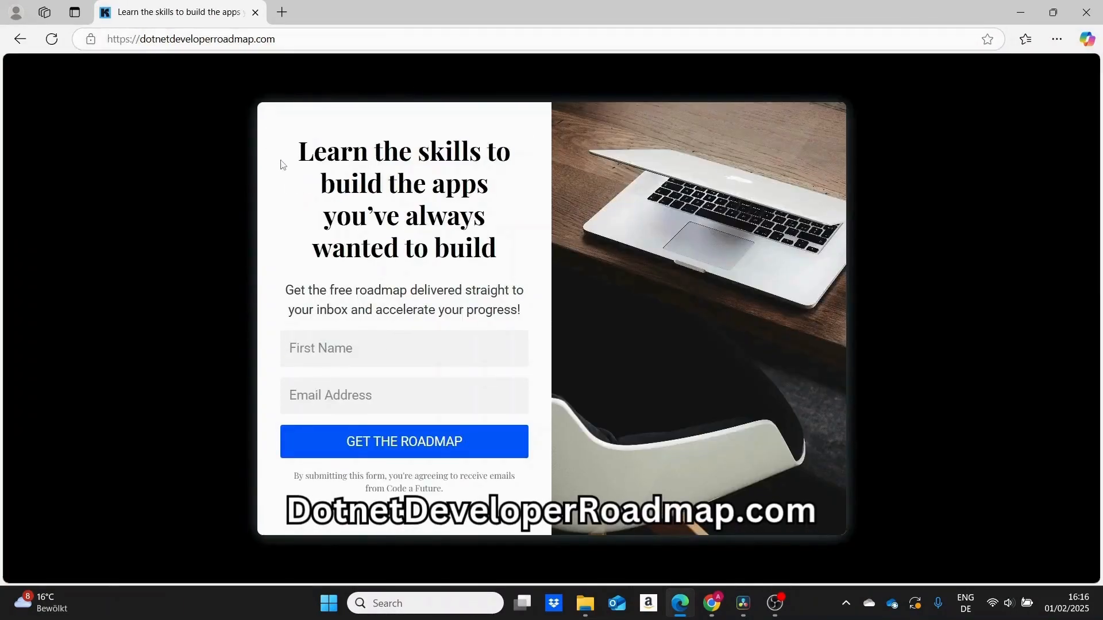
drag(298, 147, 494, 254)
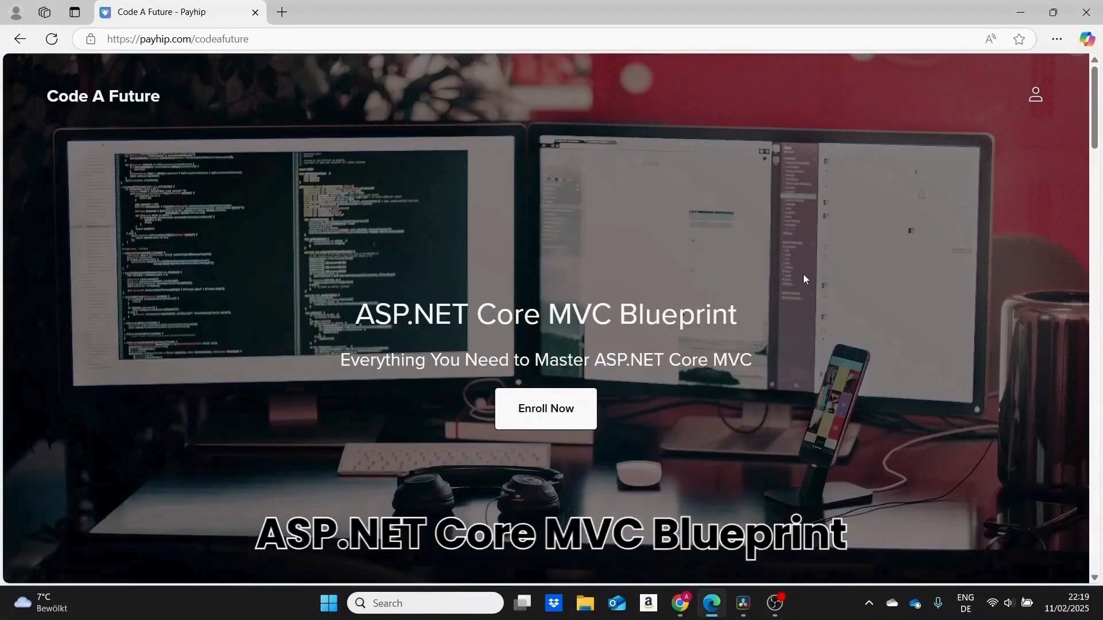
scroll(down, 3)
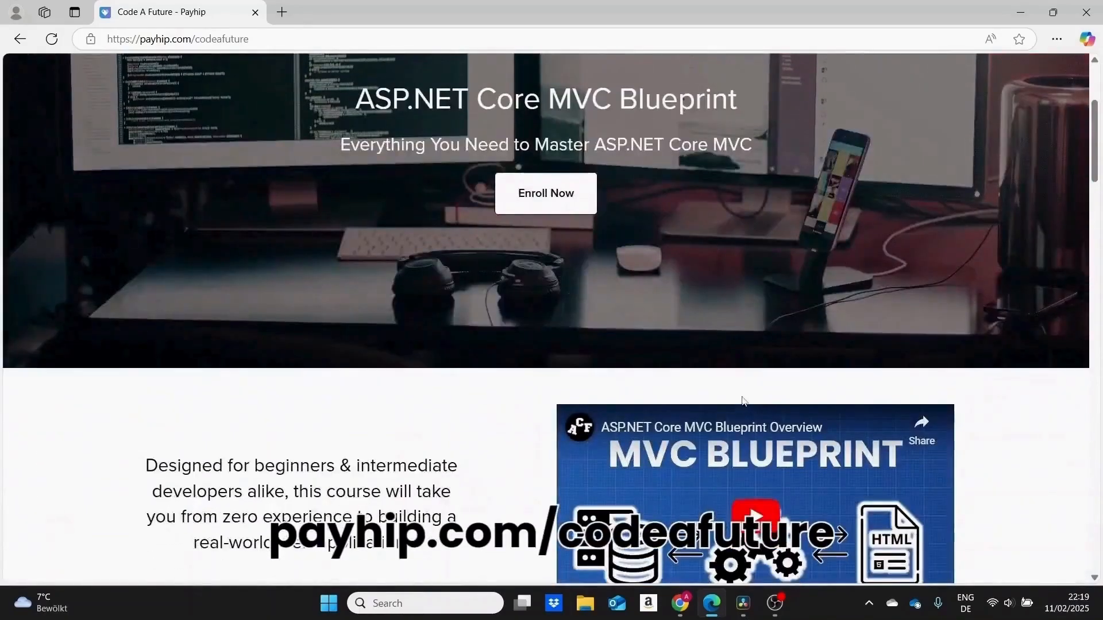
scroll(down, 3)
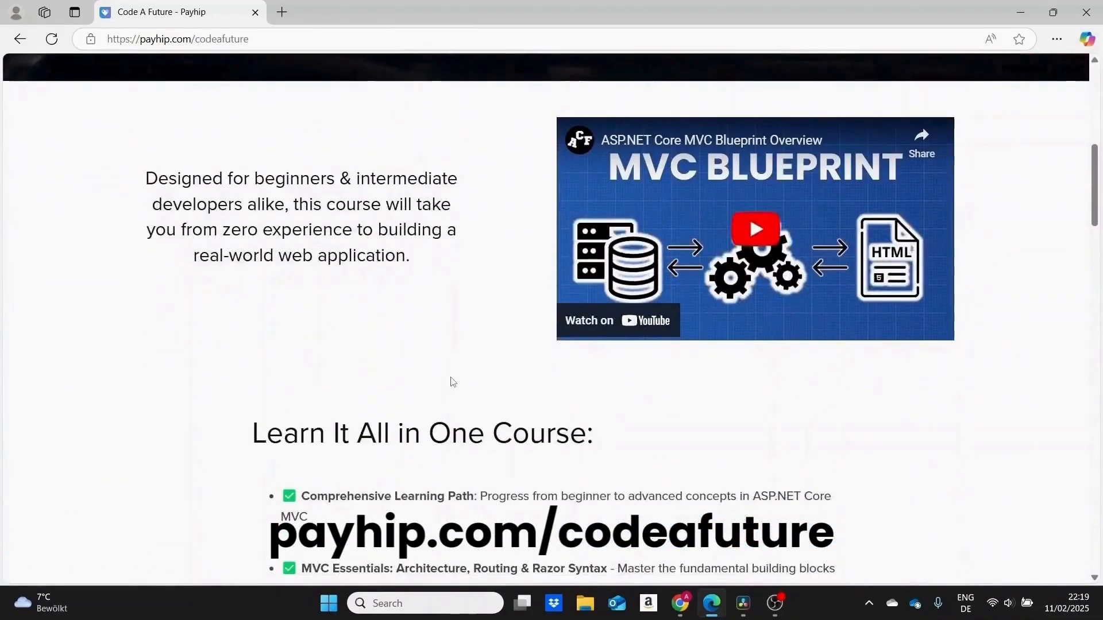
scroll(down, 3)
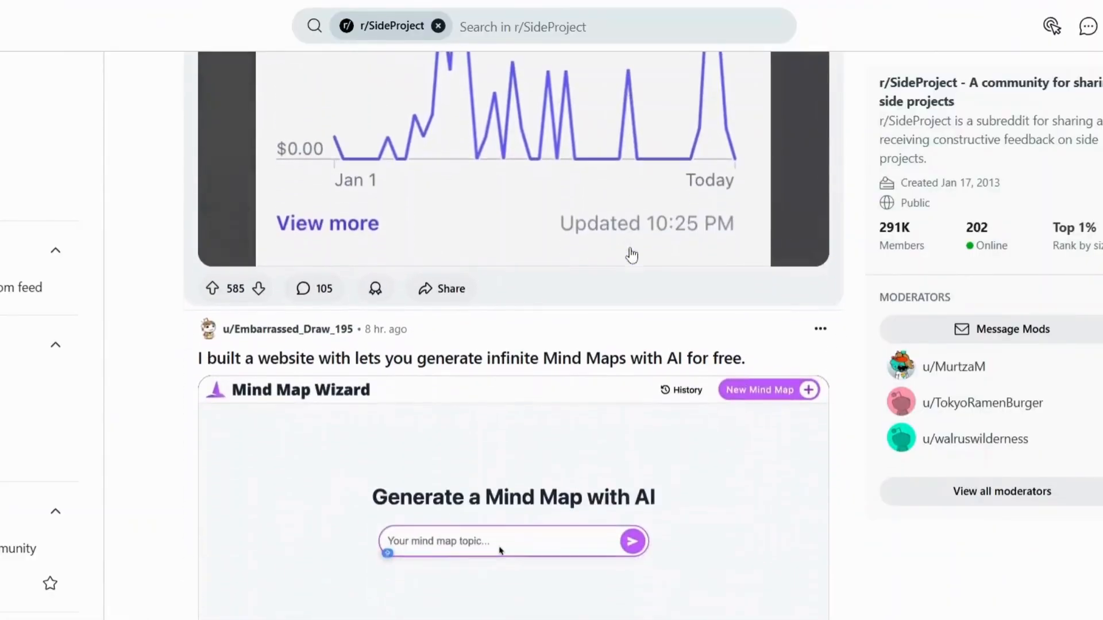
- Pause the Mind Map Wizard demo video and scroll on toward the DIY electric generator post
scroll(down, 3)
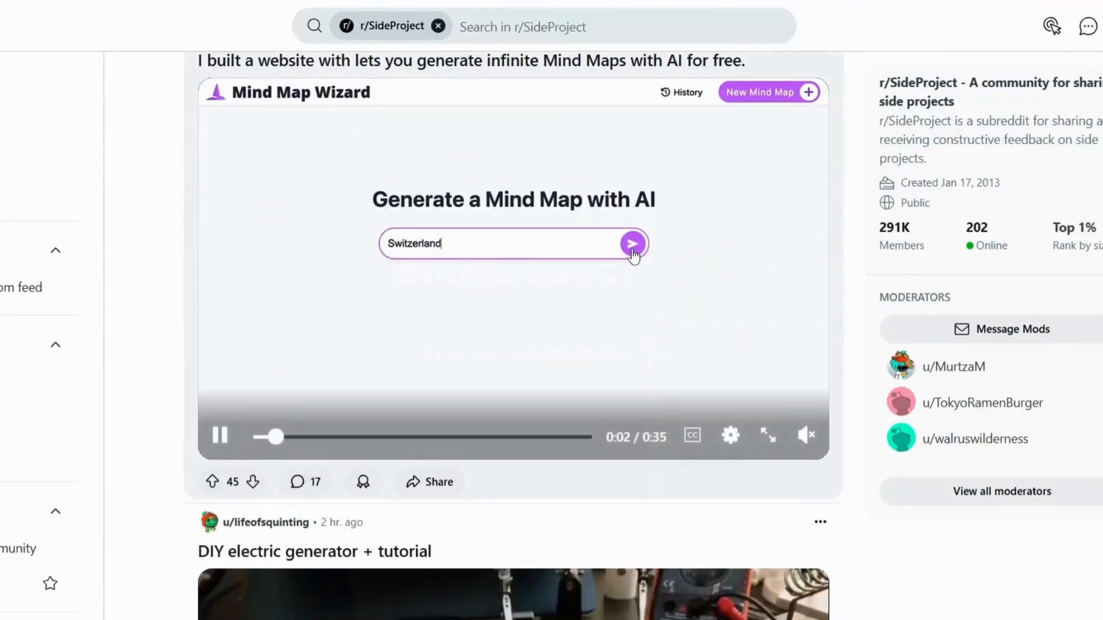
click(632, 245)
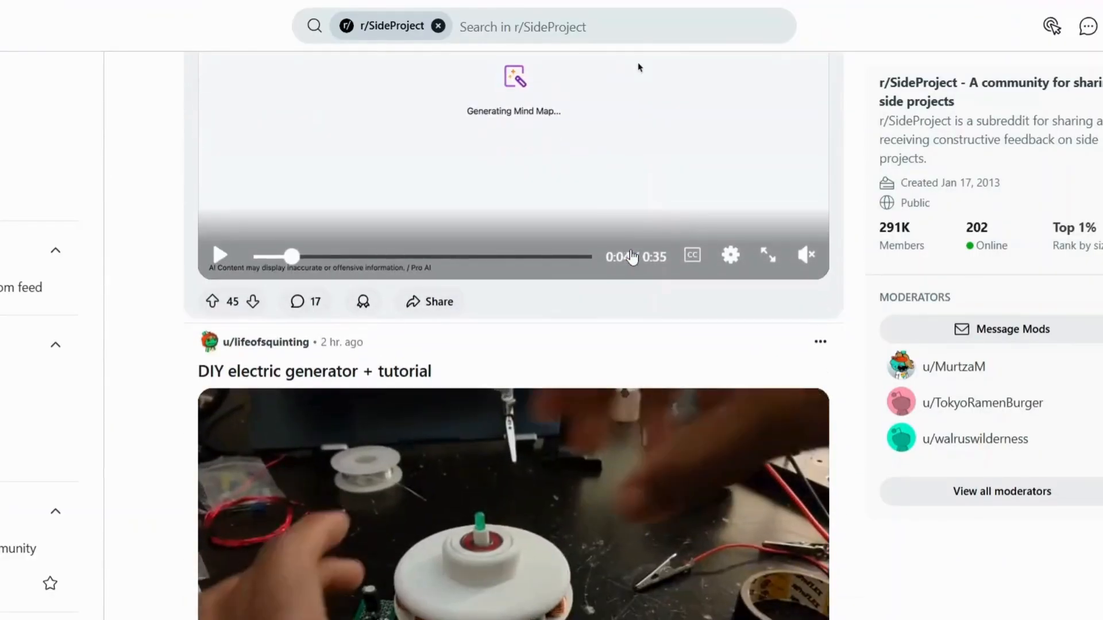
scroll(down, 3)
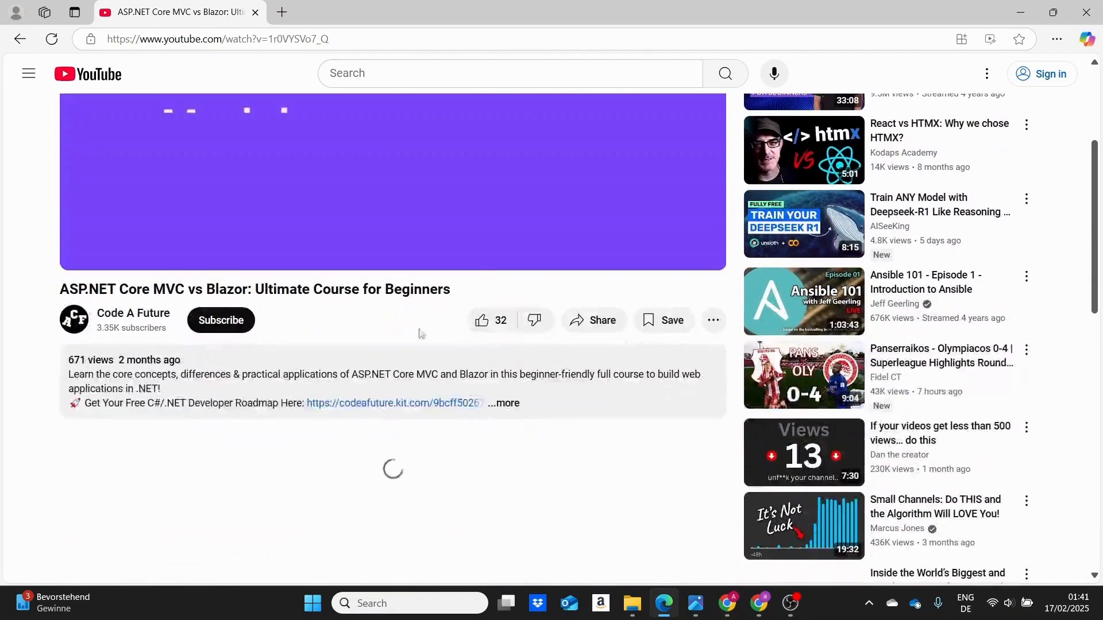
scroll(down, 3)
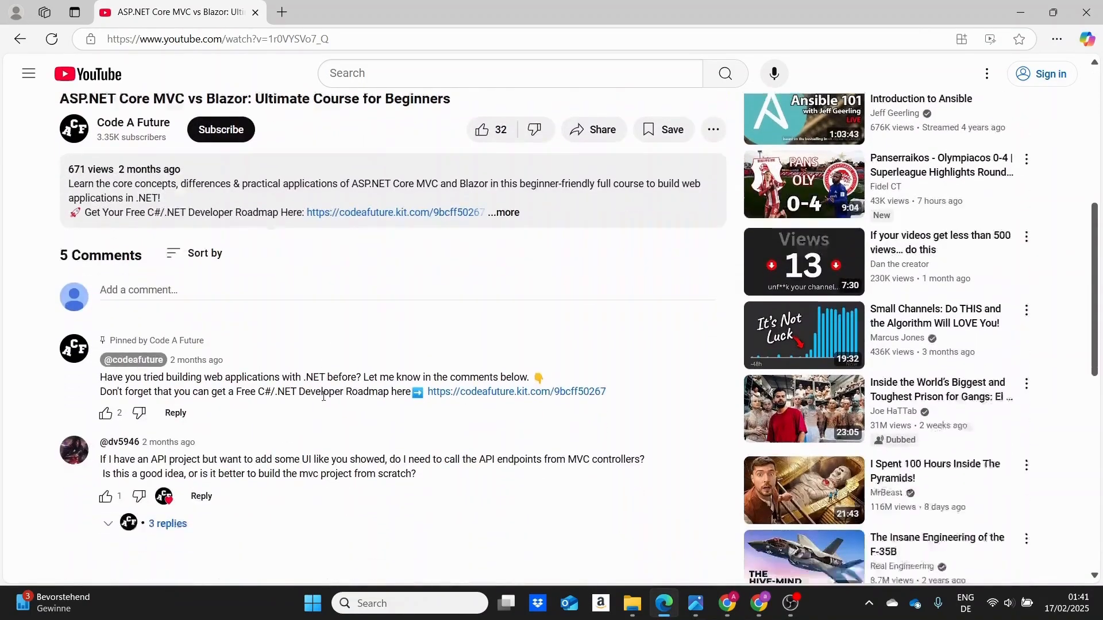
scroll(down, 3)
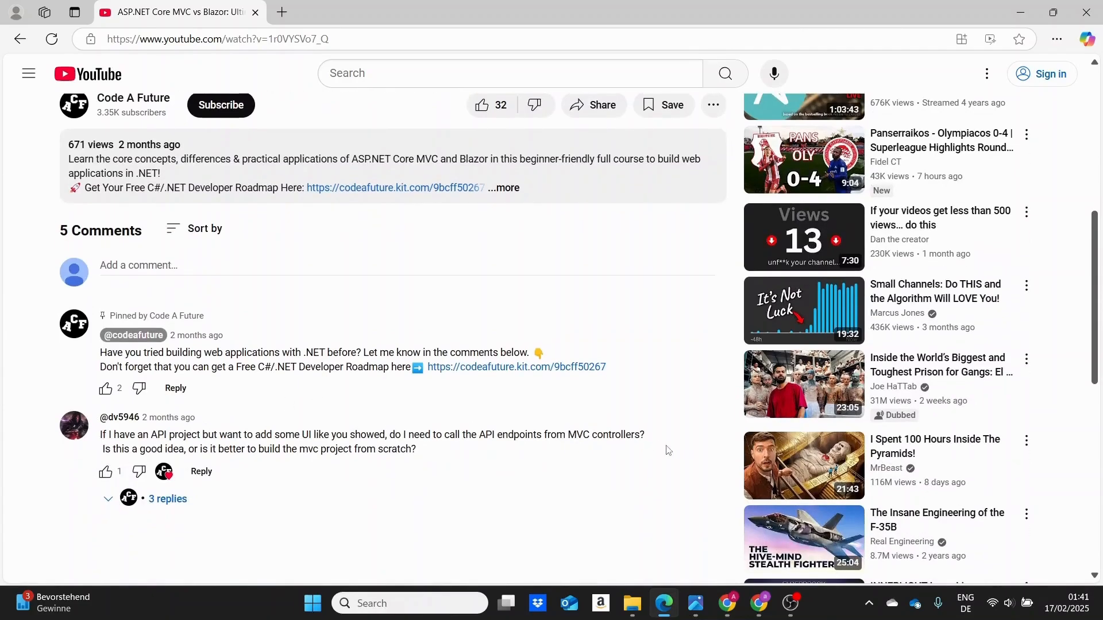
scroll(down, 3)
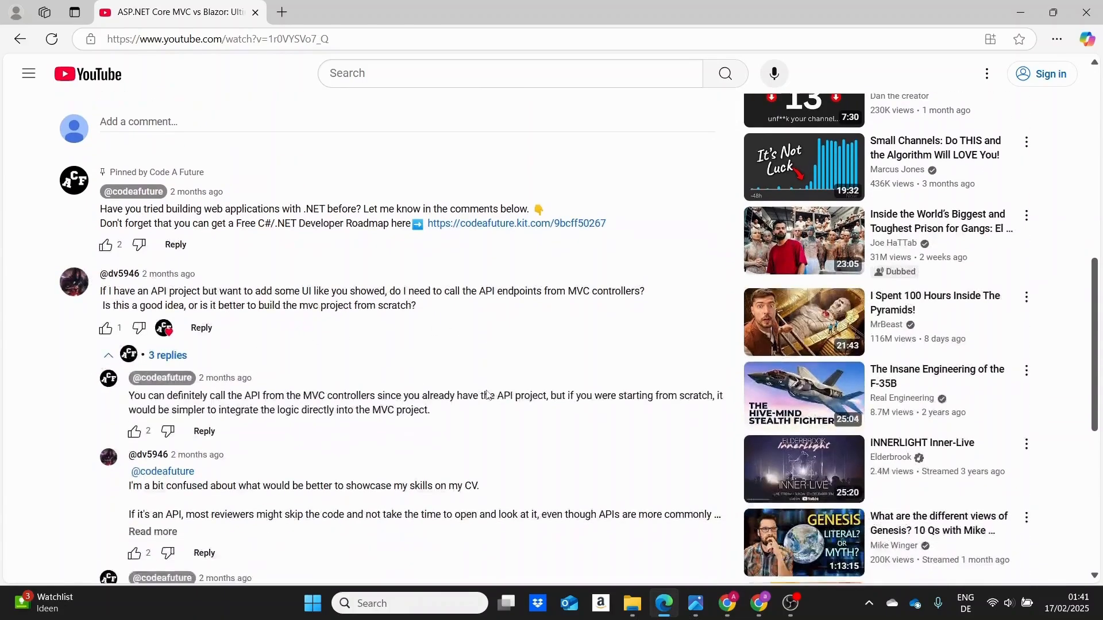
scroll(down, 3)
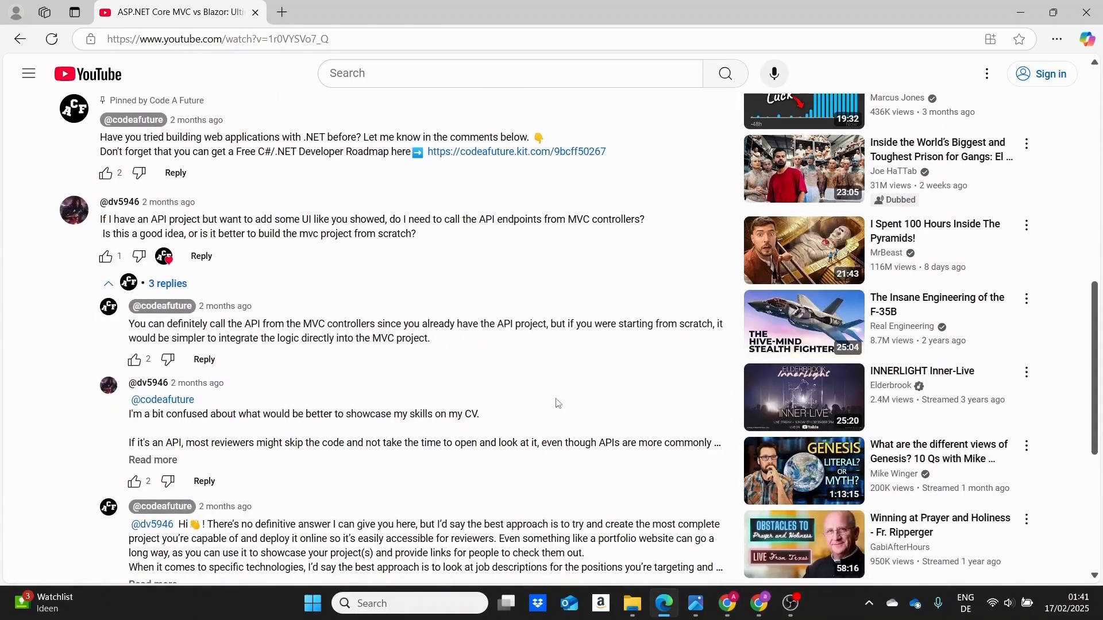
scroll(down, 3)
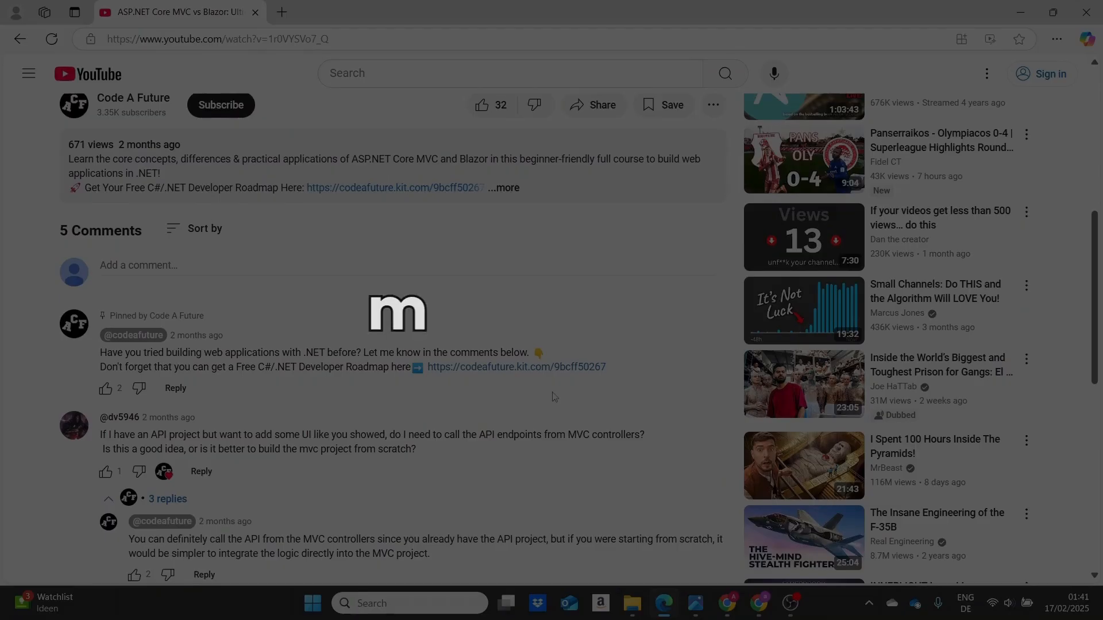
scroll(down, 3)
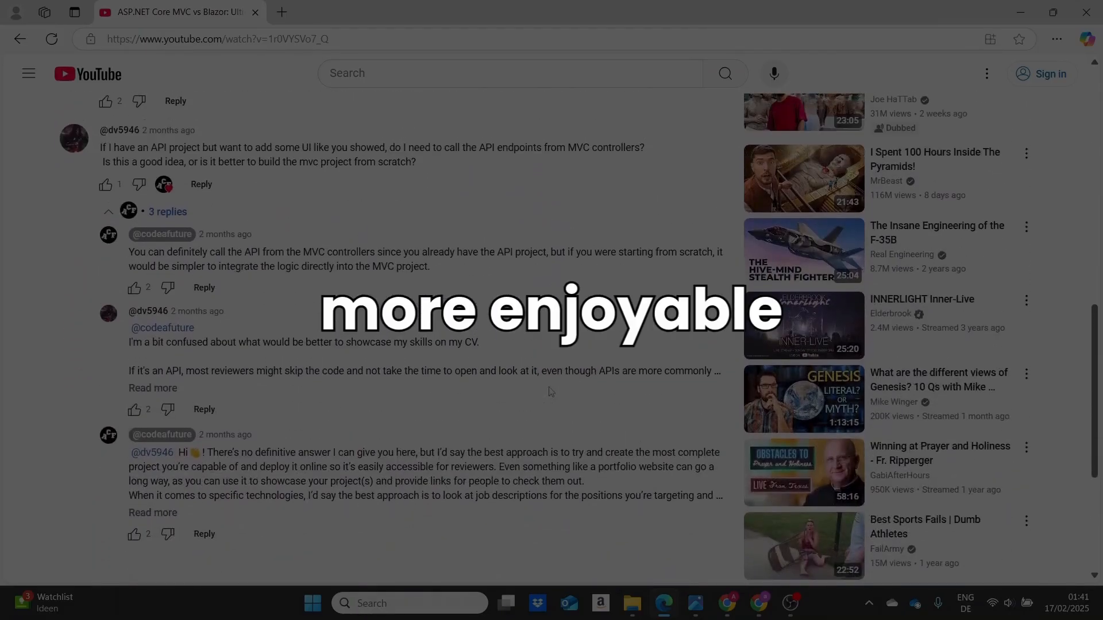